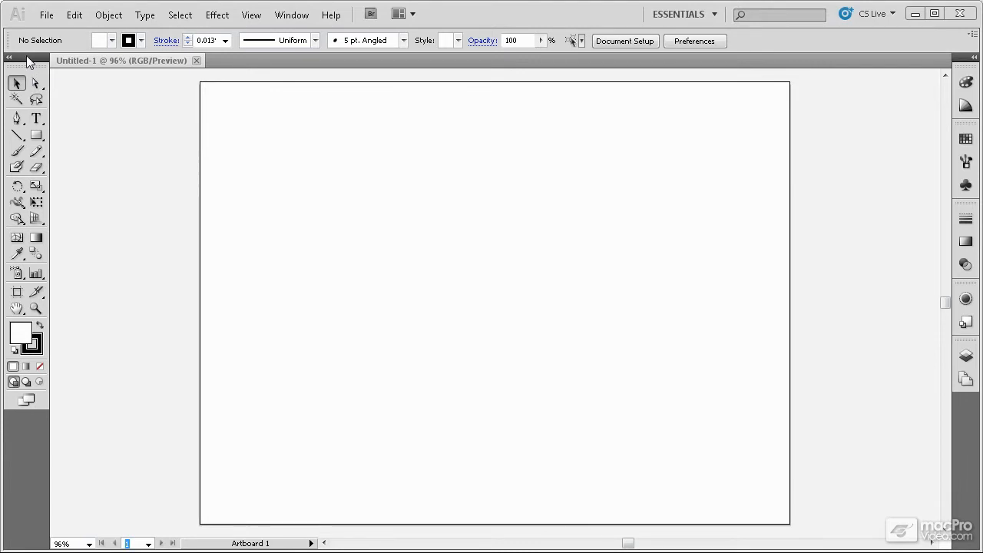
Step: Float the Tools panel over the artboard and switch it back to two columns
left_click_drag(27, 58, 369, 136)
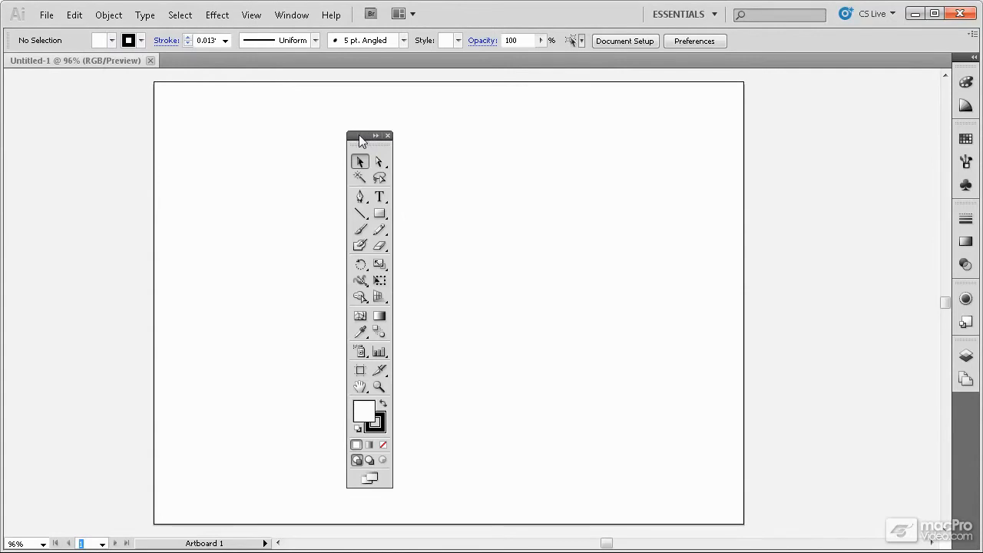
left_click_drag(368, 136, 138, 115)
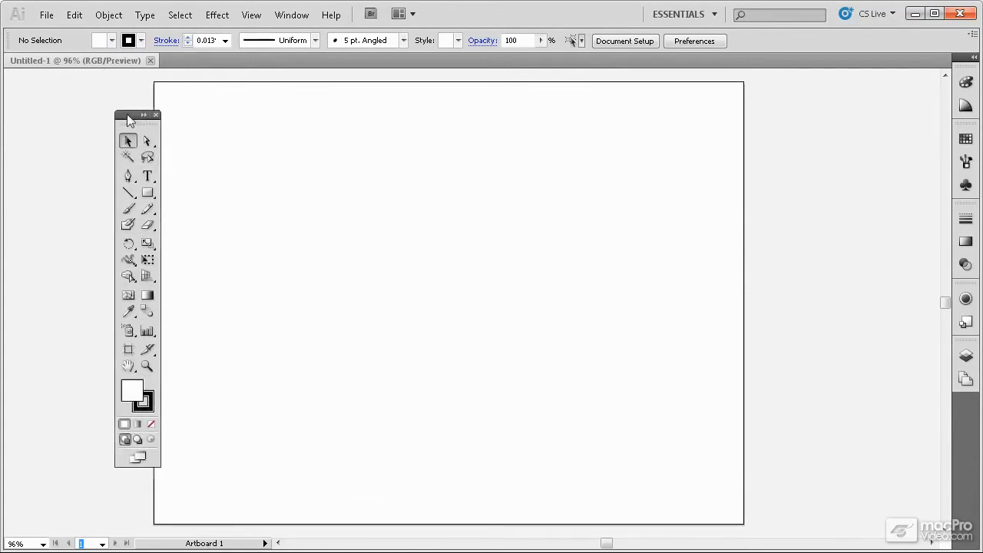
left_click_drag(137, 114, 102, 101)
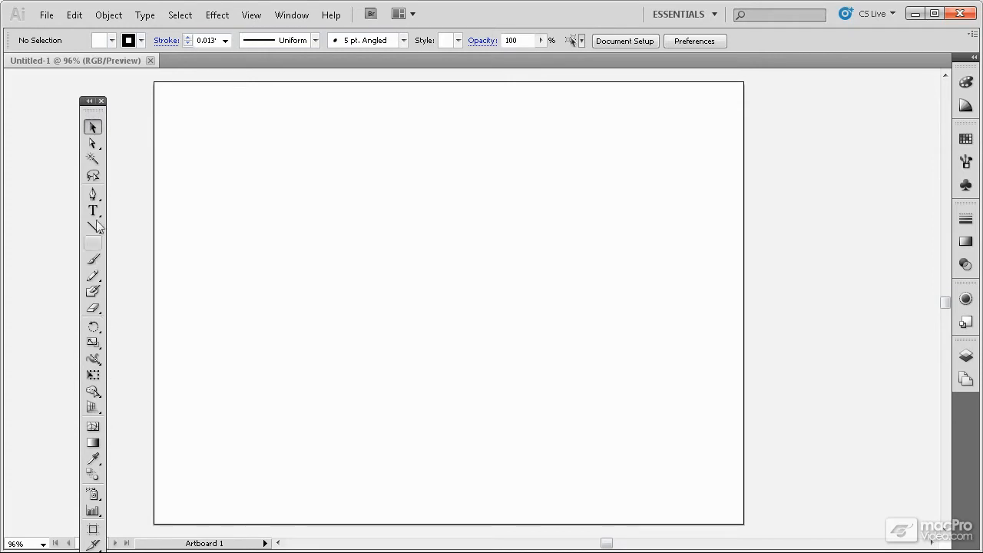
left_click(89, 101)
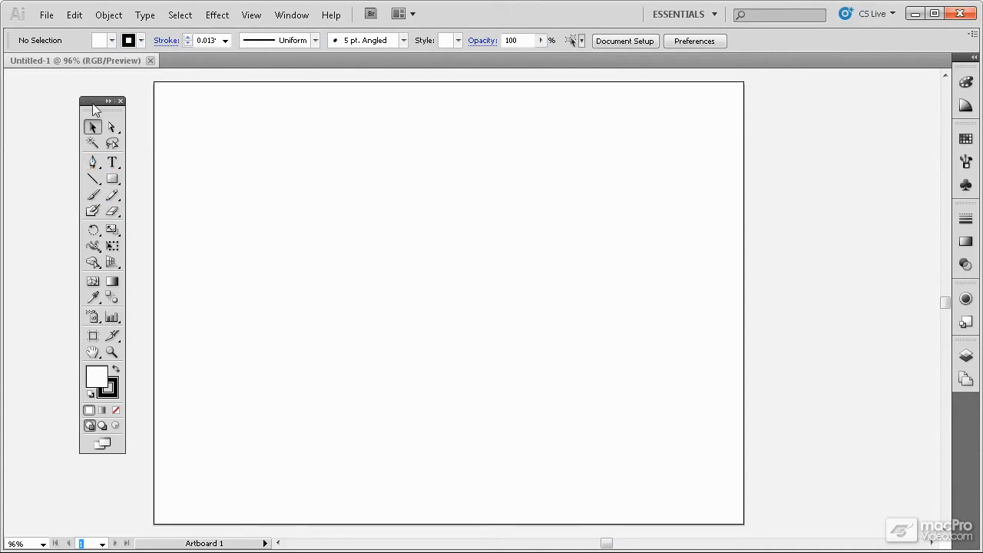
Step: Dock the Tools panel back at the left edge and activate the Type Tool to show text options
left_click_drag(96, 101, 192, 131)
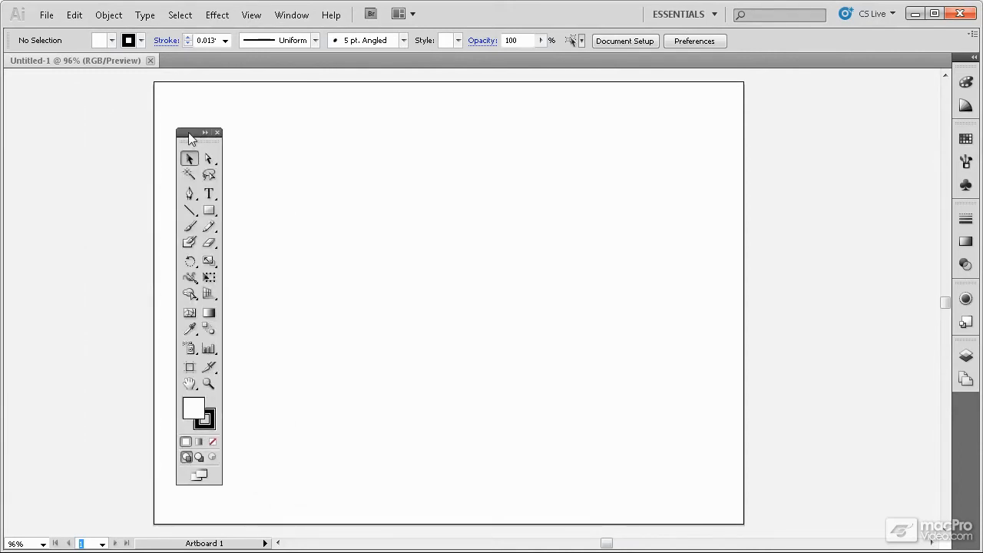
left_click_drag(198, 132, 63, 121)
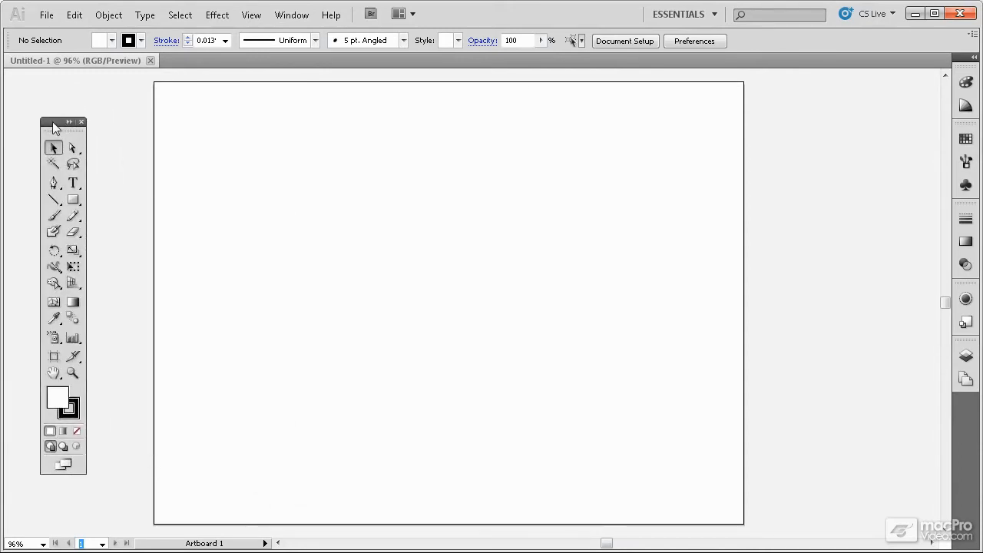
left_click_drag(60, 121, 21, 121)
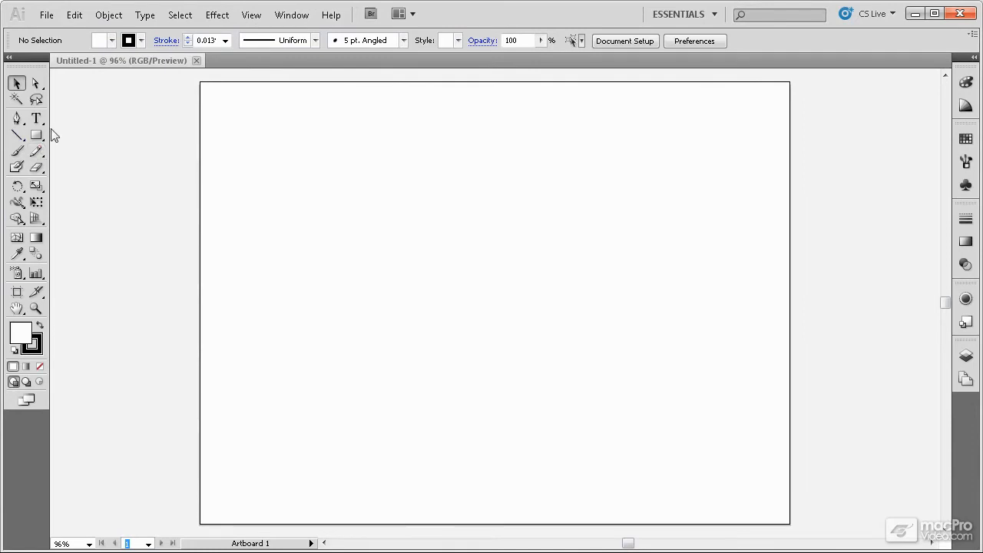
mouse_move(77, 166)
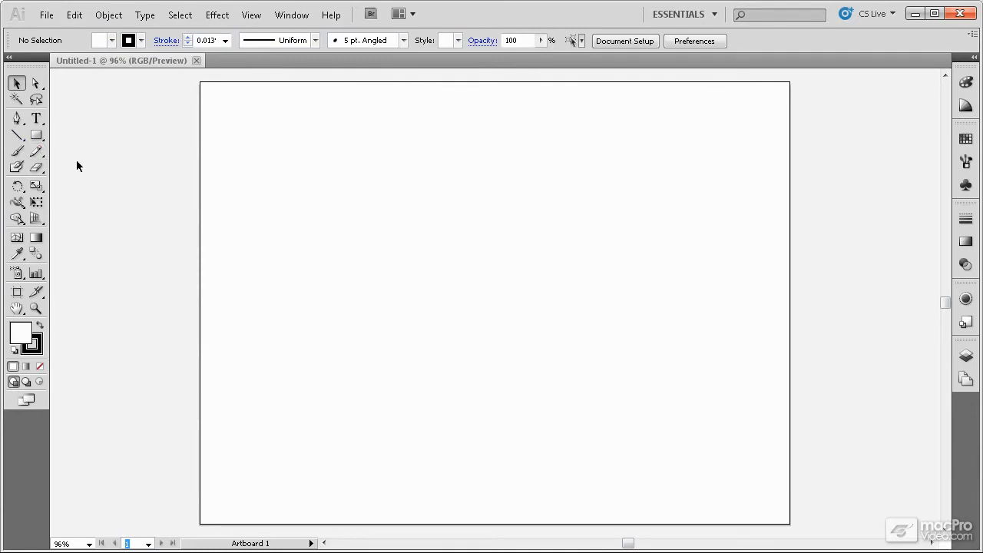
mouse_move(9, 46)
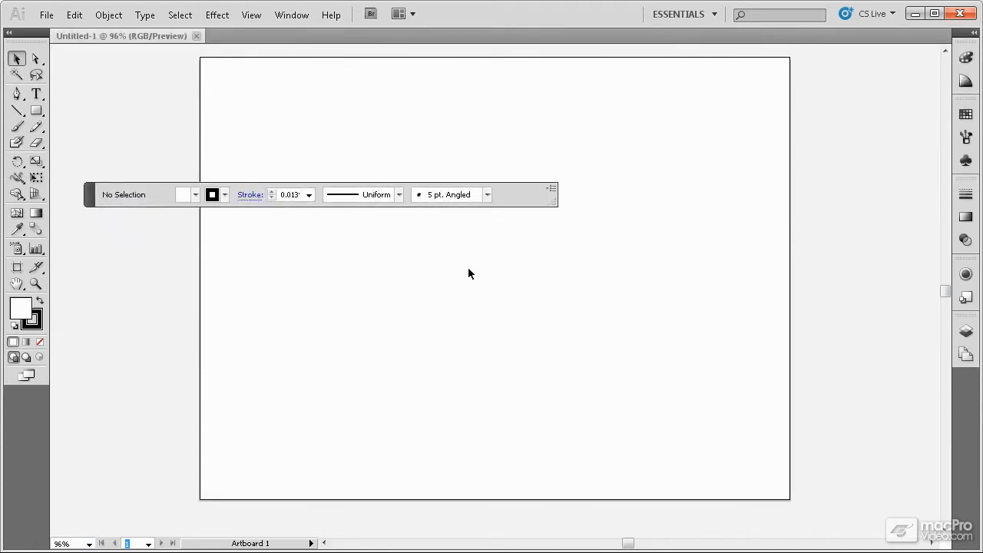
mouse_move(557, 205)
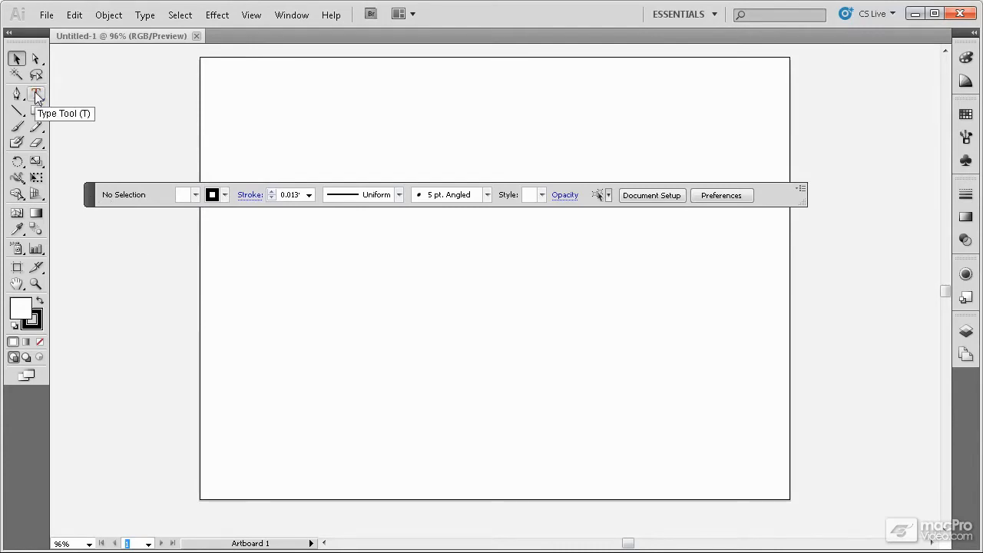
left_click(36, 94)
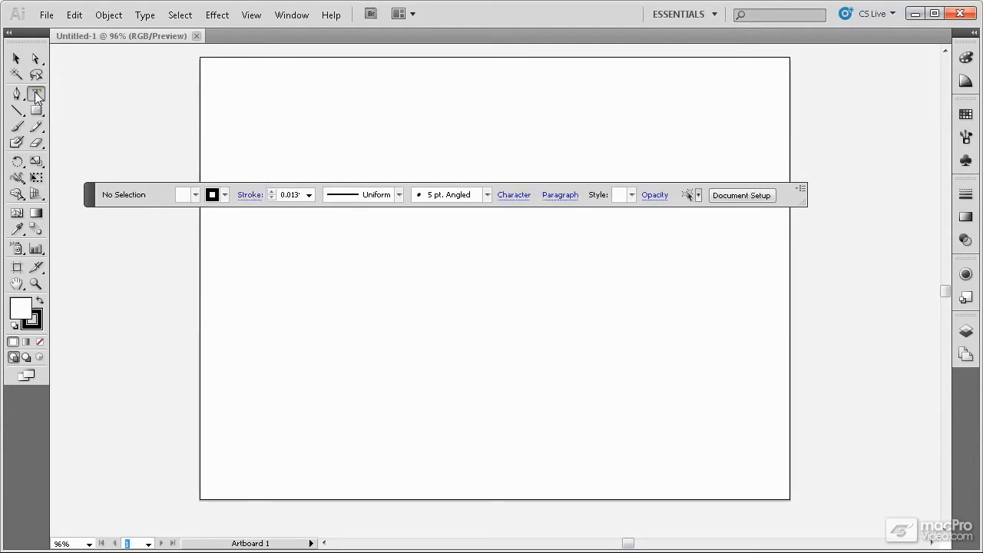
mouse_move(35, 94)
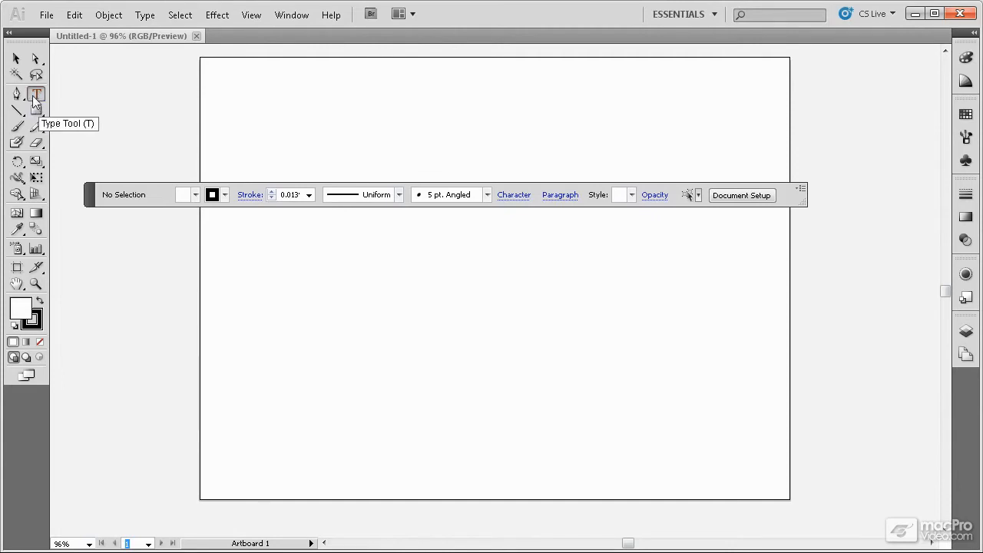
mouse_move(571, 204)
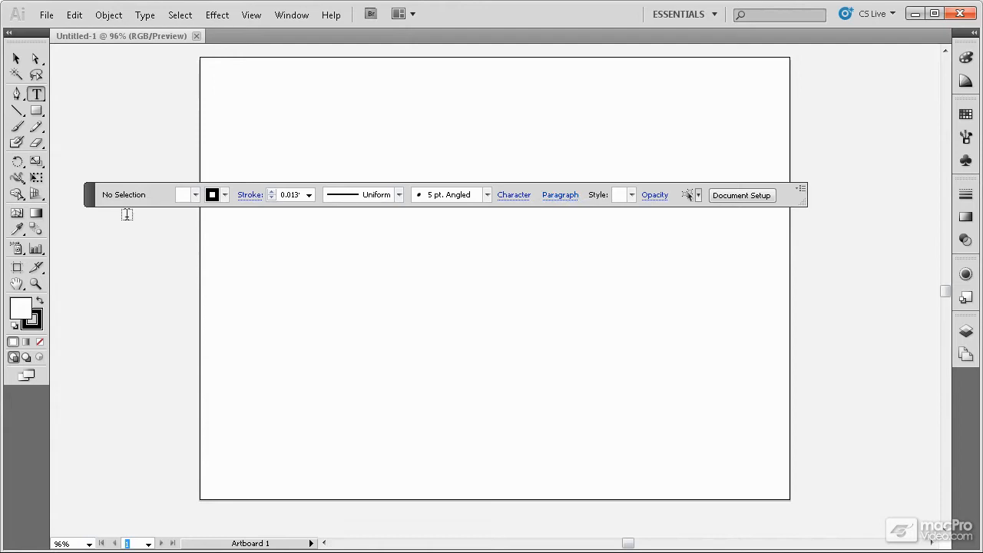
Step: Move the floating Control panel near the artboard top, start docking it, then cancel with Escape
left_click_drag(89, 195, 153, 277)
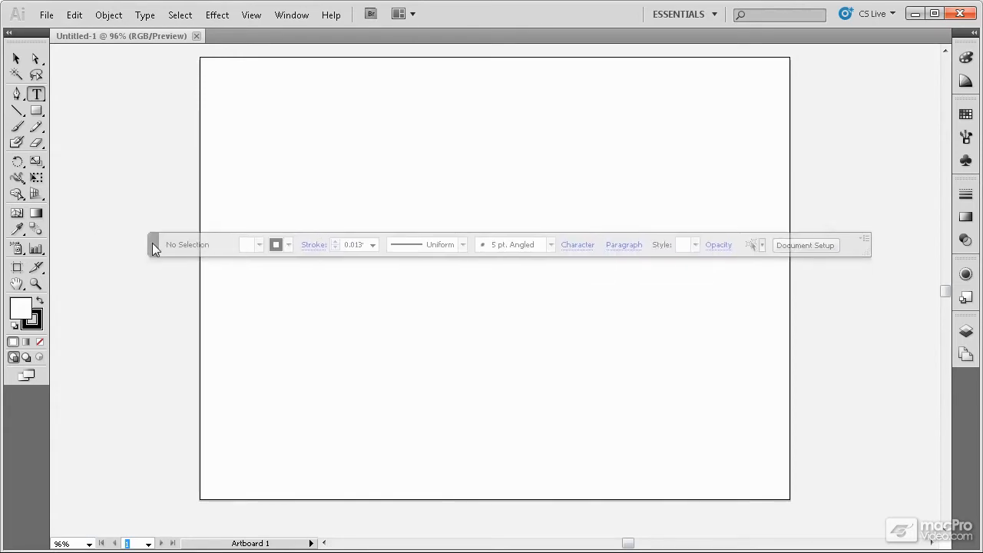
left_click_drag(154, 244, 165, 102)
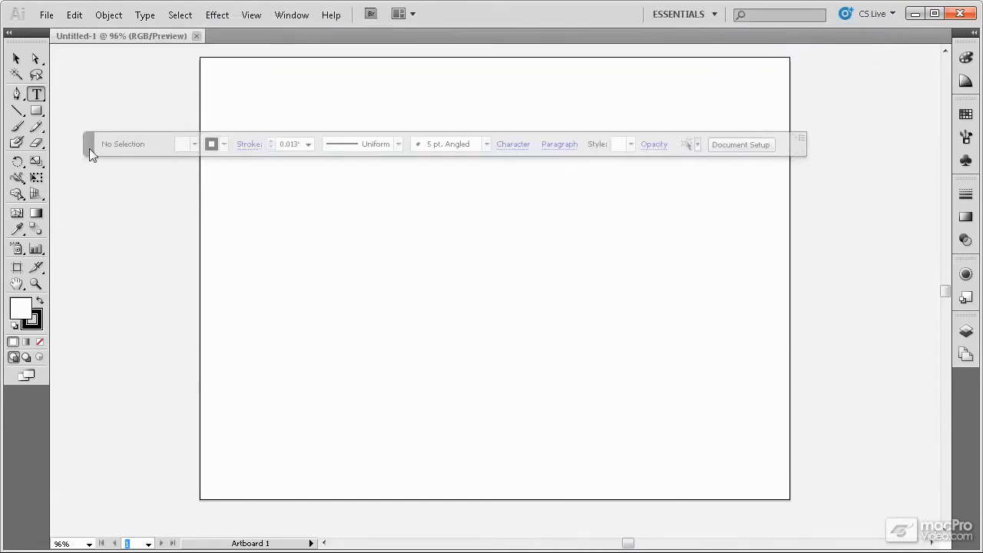
left_click_drag(91, 143, 198, 281)
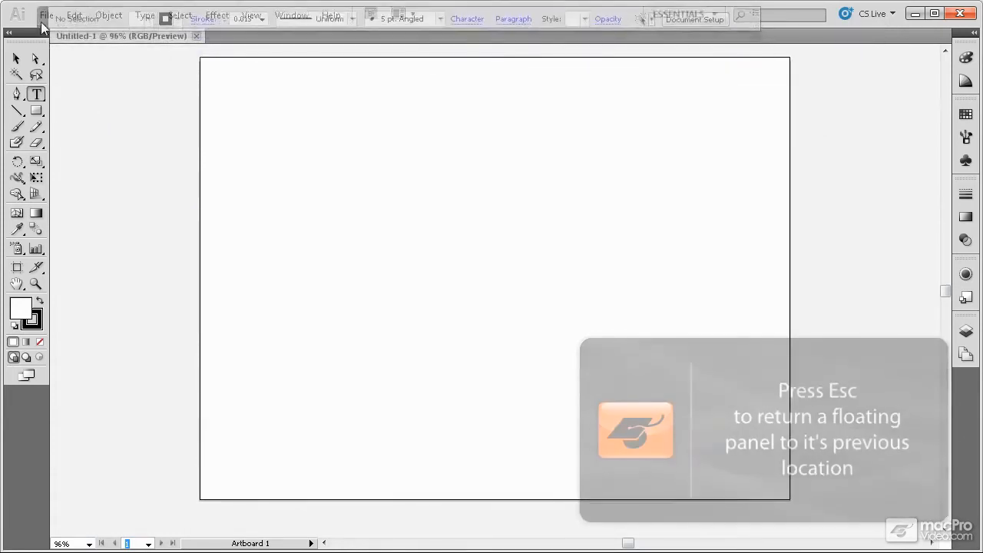
key("Escape")
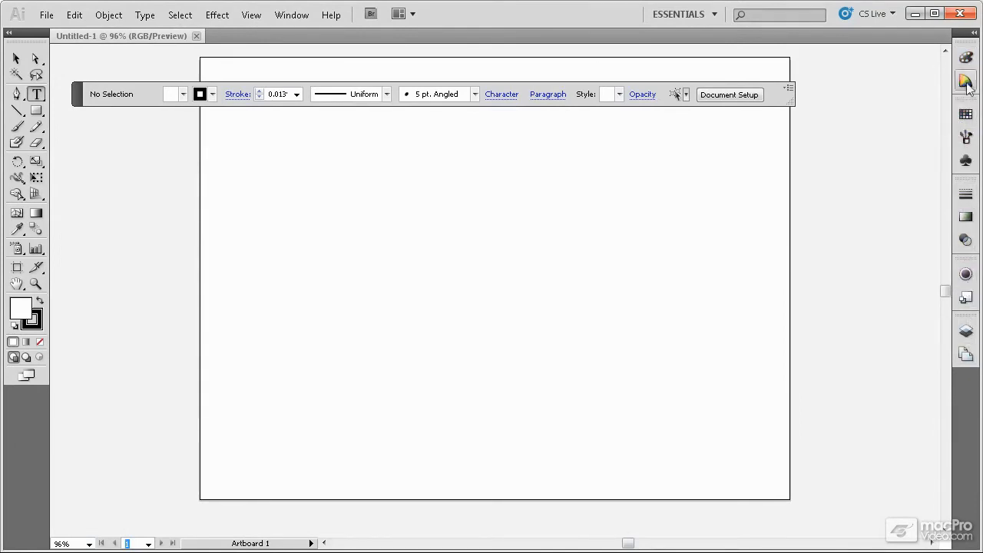
mouse_move(966, 113)
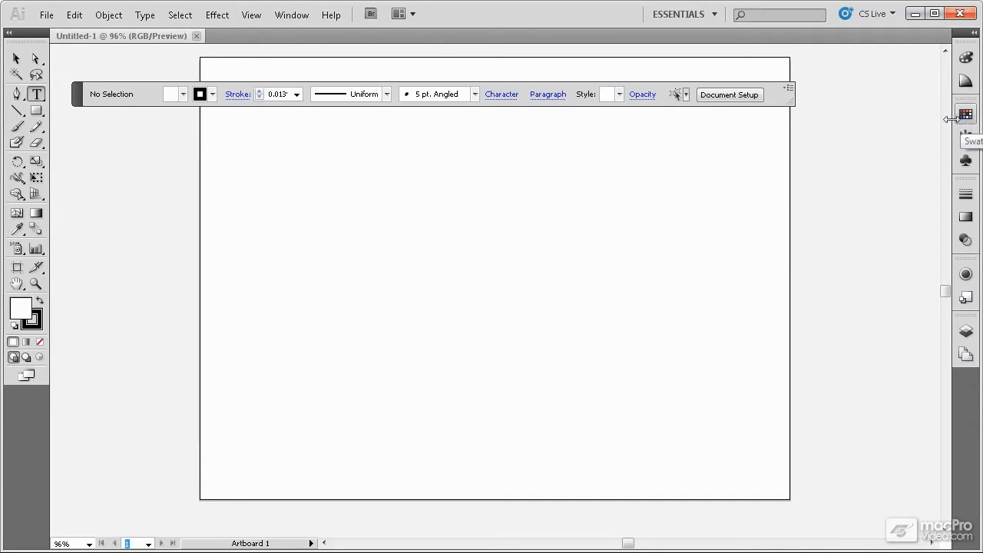
mouse_move(967, 161)
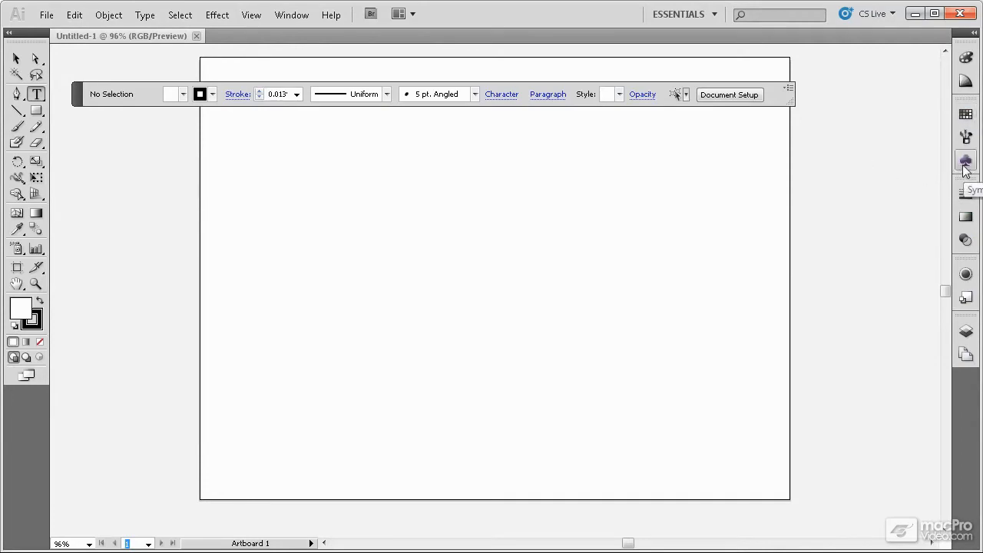
mouse_move(965, 193)
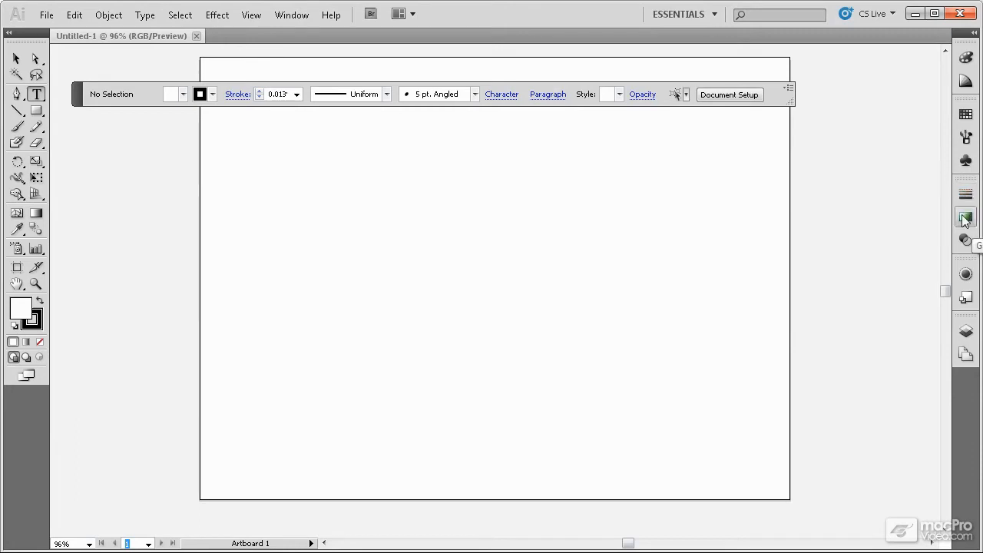
mouse_move(965, 240)
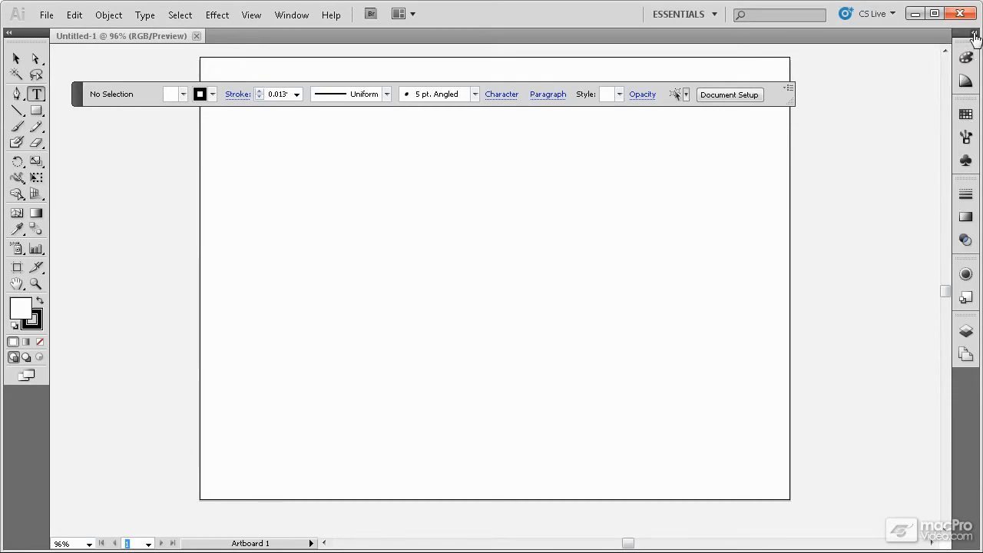
Step: Expand the collapsed right-hand dock to show Color, Swatches and Stroke at full size
left_click(976, 36)
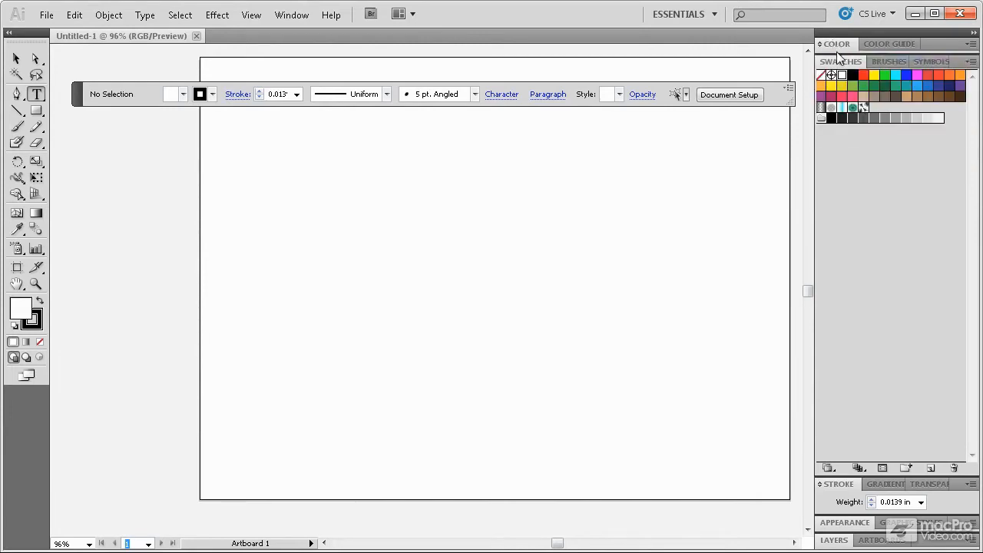
Step: Pull the Color panel out of the dock onto the artboard, reposition it, then close it
left_click(836, 44)
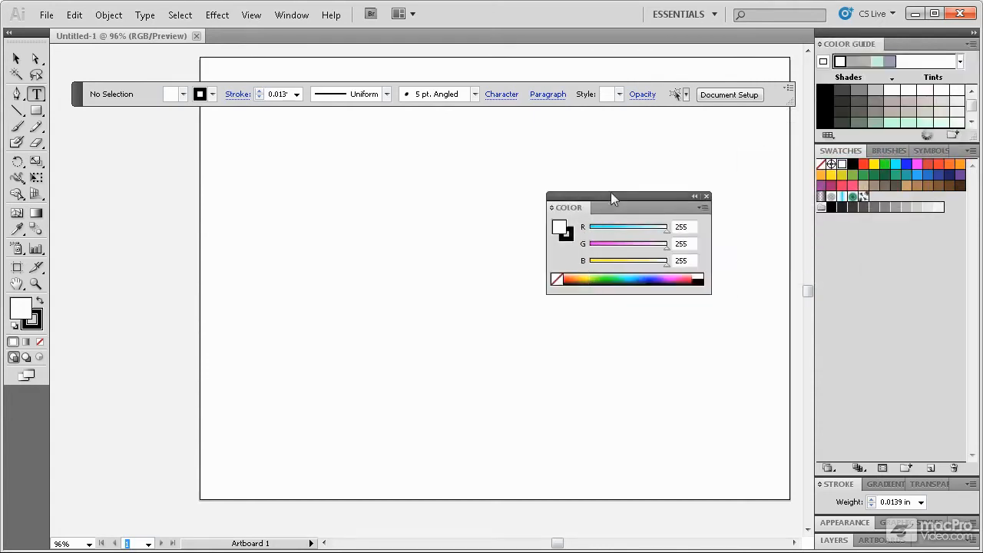
left_click_drag(612, 207, 398, 294)
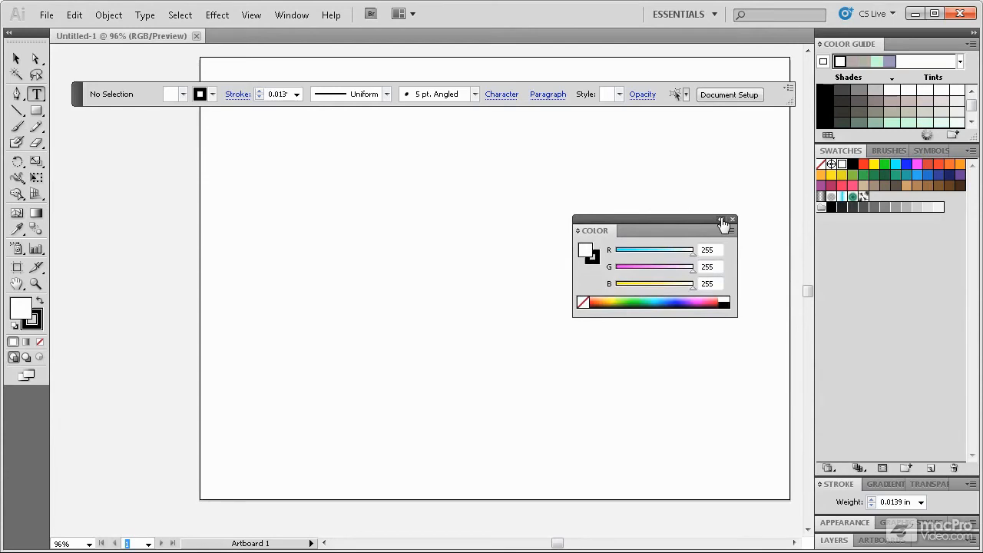
mouse_move(722, 223)
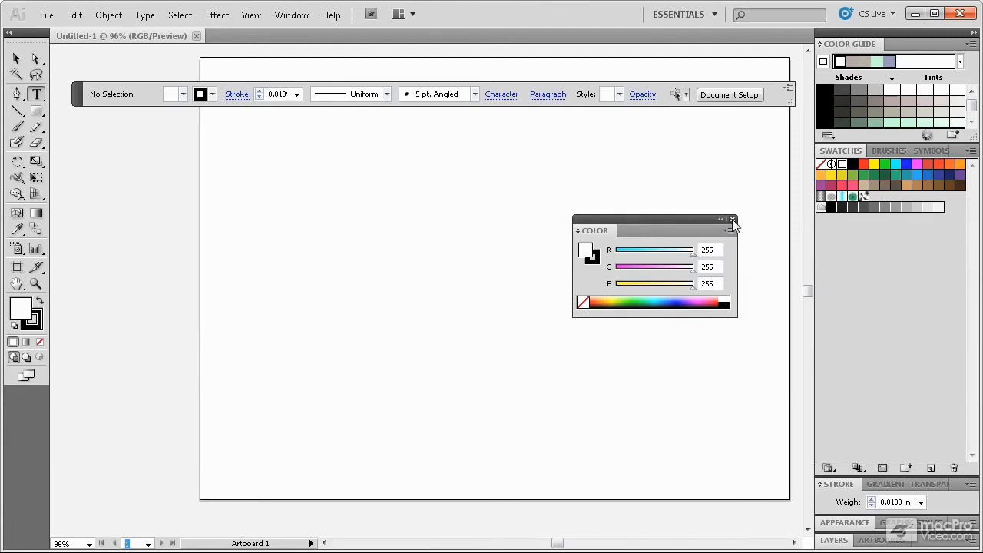
left_click(732, 221)
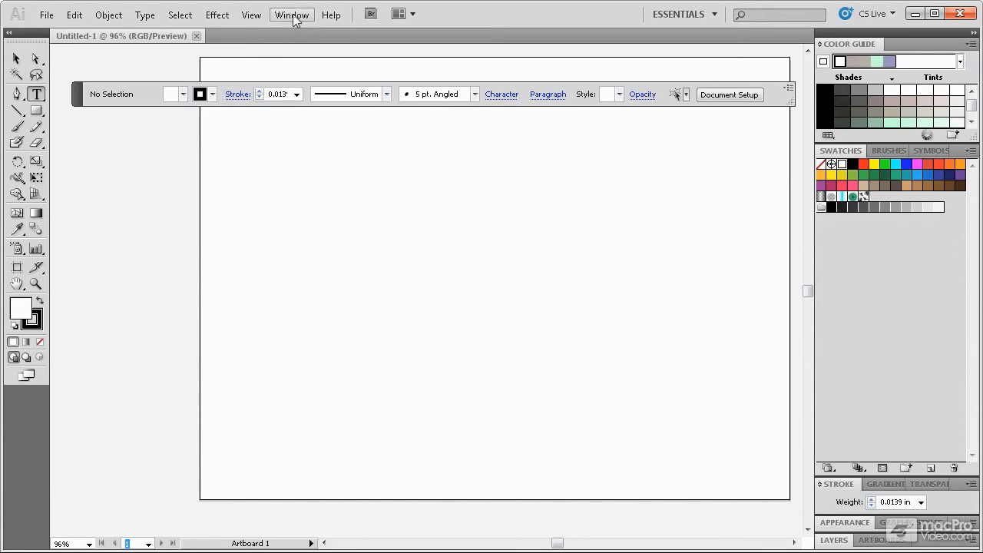
Step: Show the Attributes and Color panels from the Window menu
left_click(291, 14)
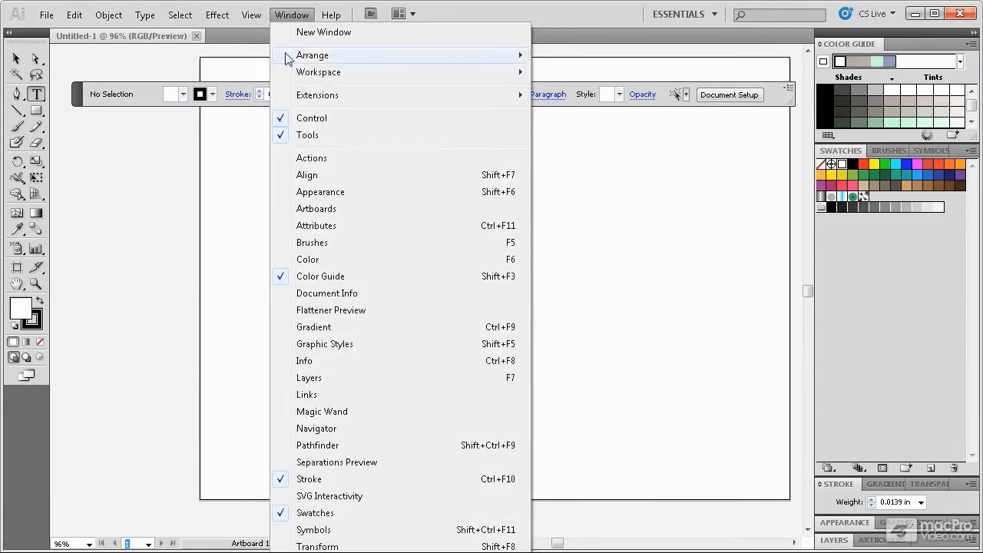
mouse_move(315, 513)
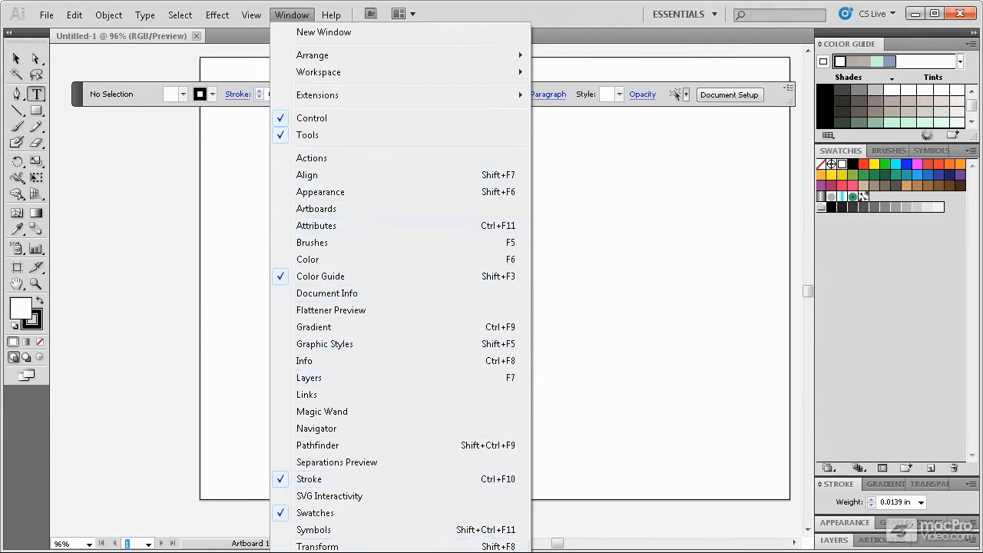
mouse_move(500, 192)
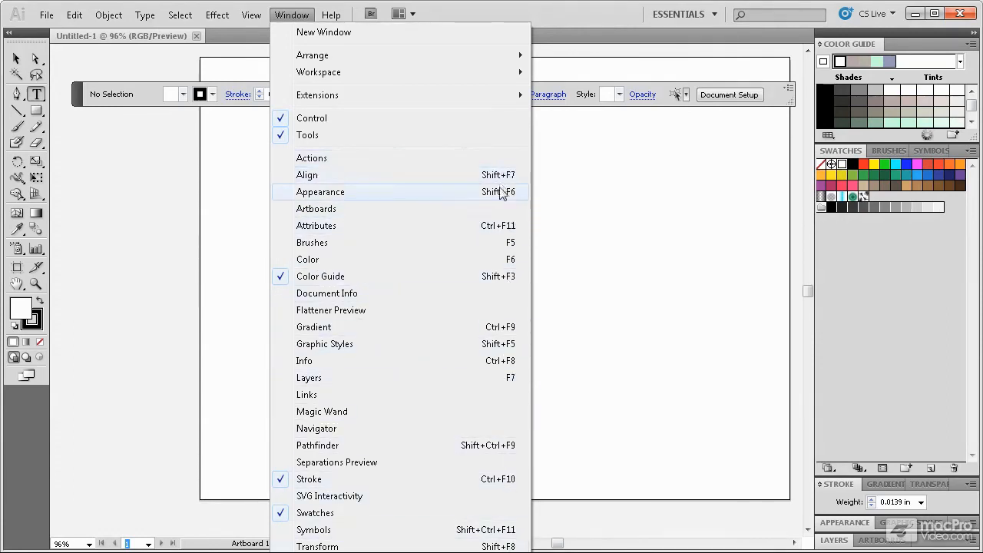
left_click(317, 225)
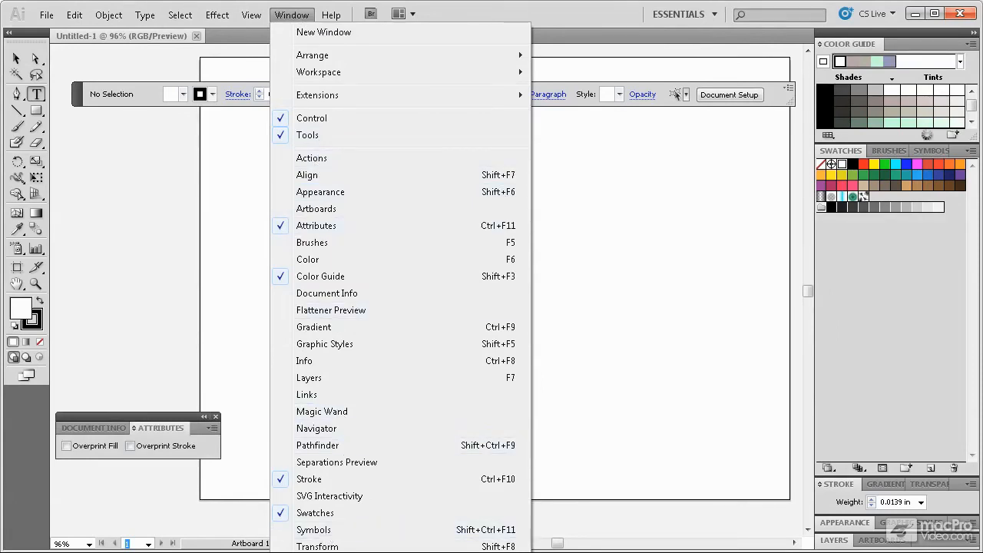
mouse_move(311, 117)
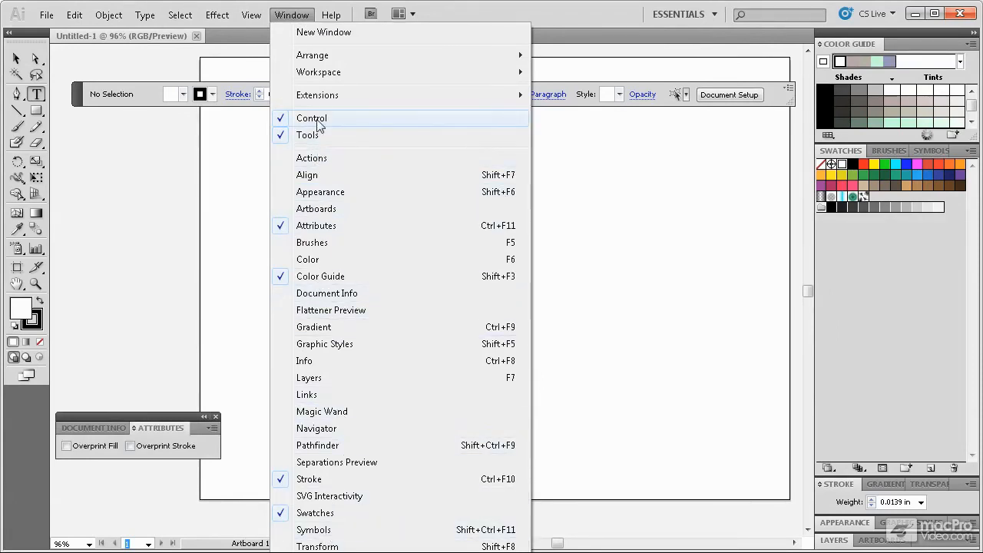
mouse_move(308, 135)
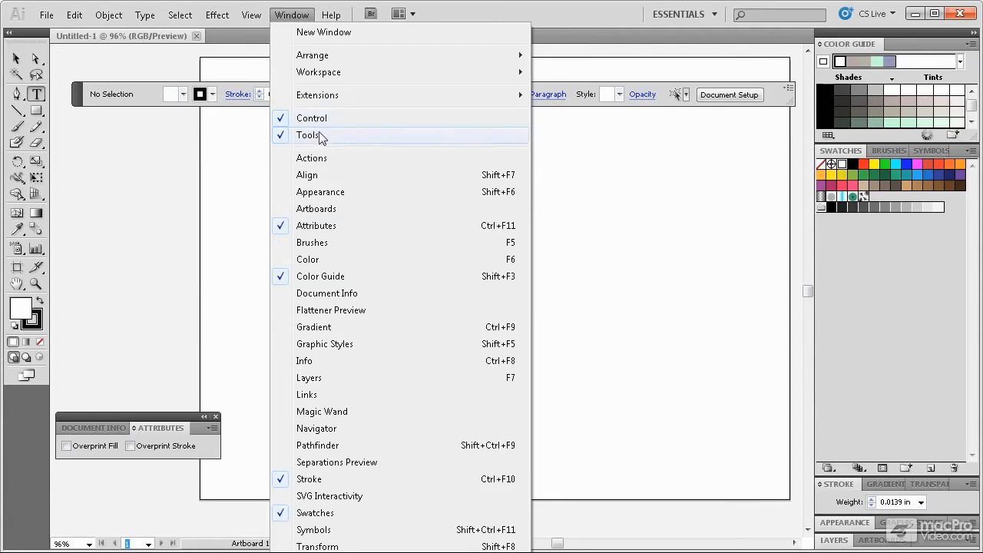
mouse_move(307, 260)
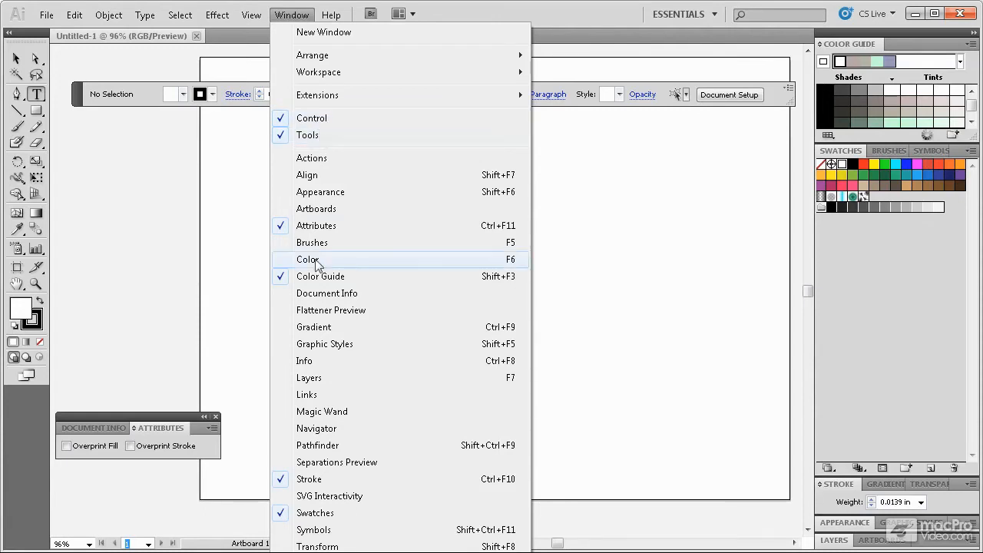
left_click(308, 260)
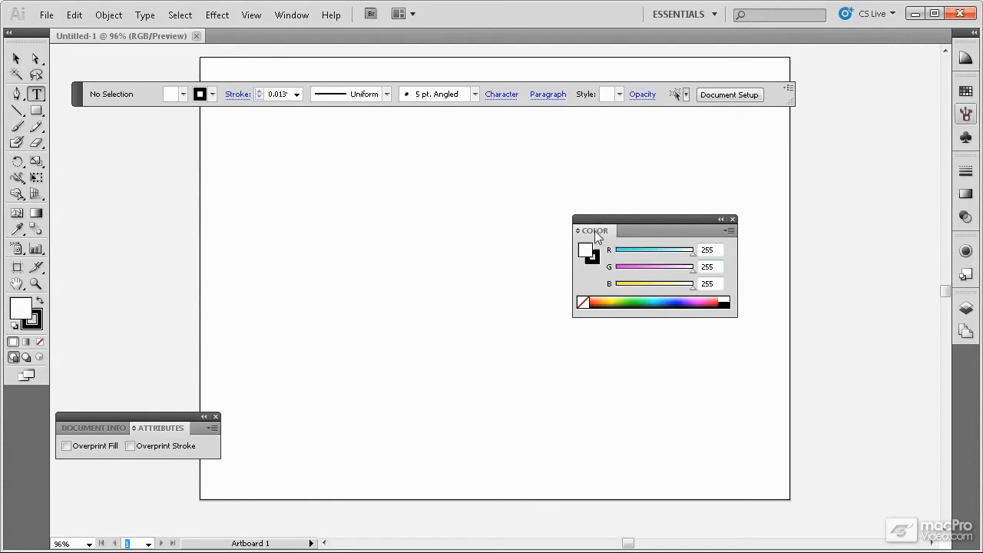
Step: Dock the floating Color panel as an icon and set it apart in its own column
left_click_drag(594, 230, 928, 167)
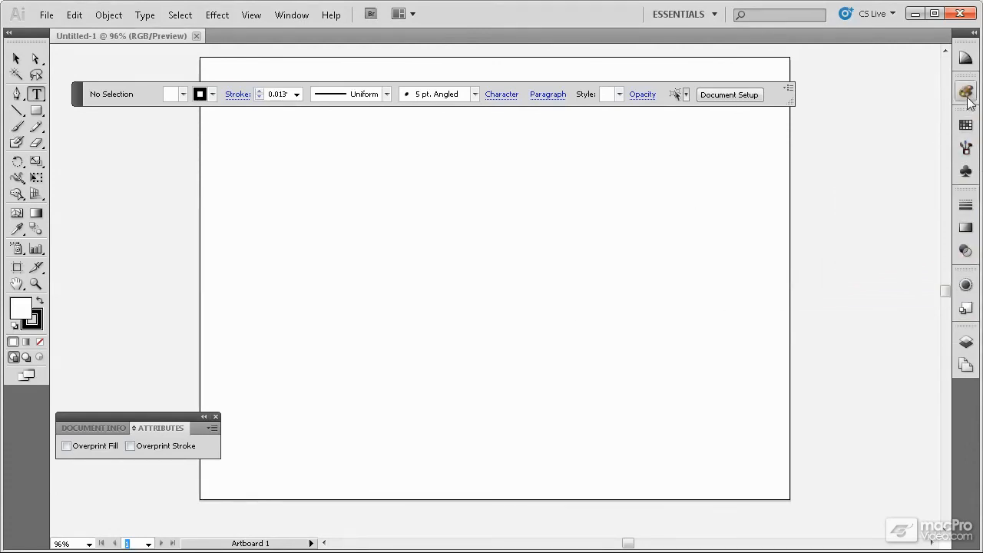
left_click(966, 92)
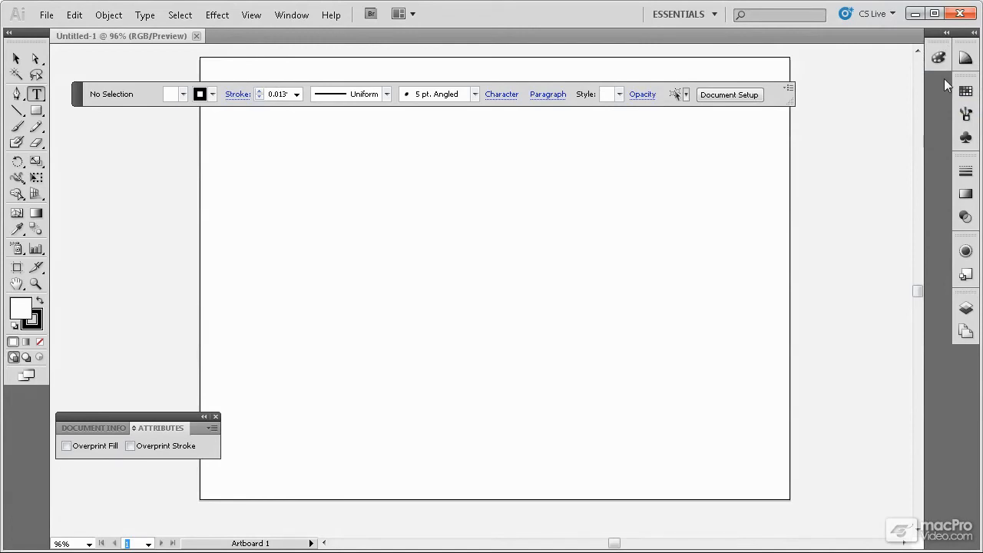
mouse_move(949, 116)
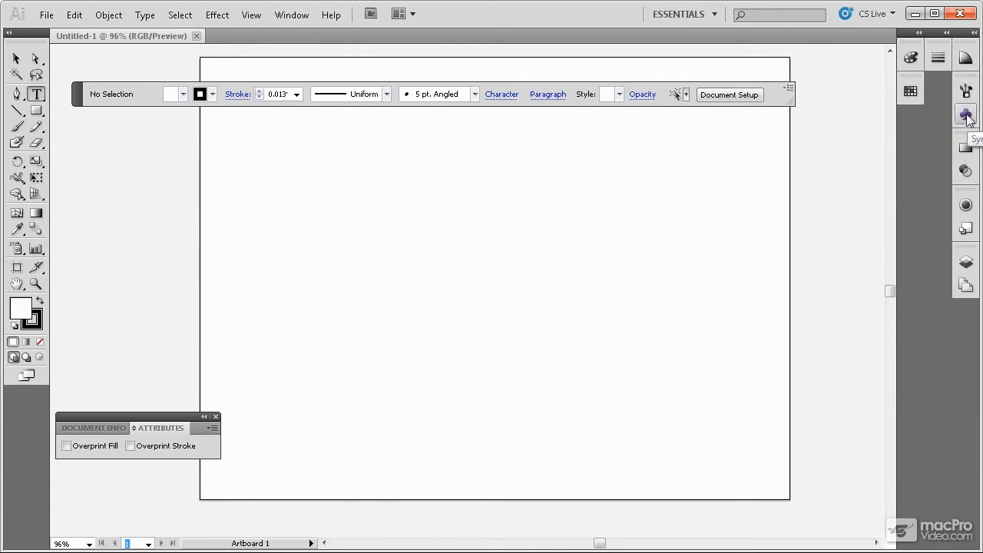
Step: Group the Swatches panel with Gradient and Transparency in the main icon dock
left_click(966, 113)
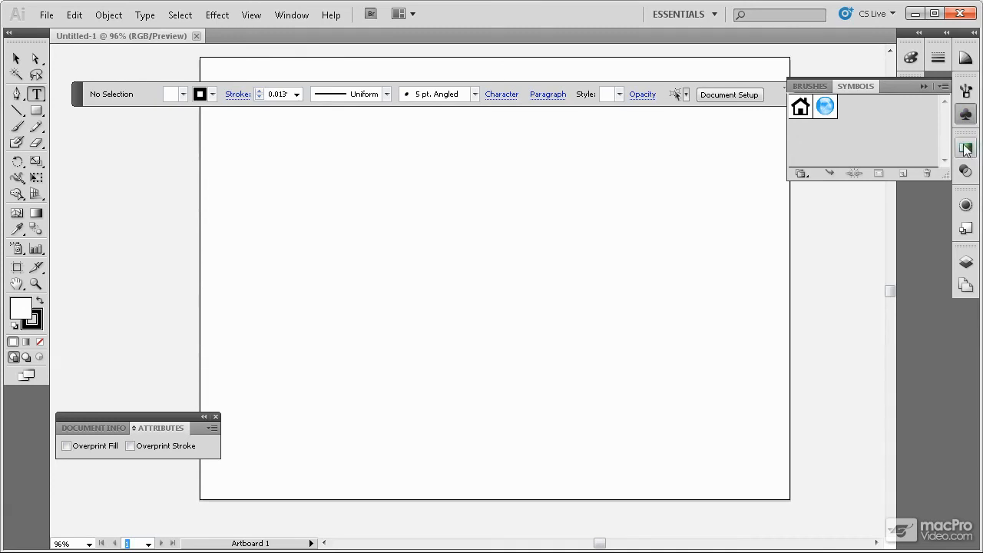
left_click(966, 205)
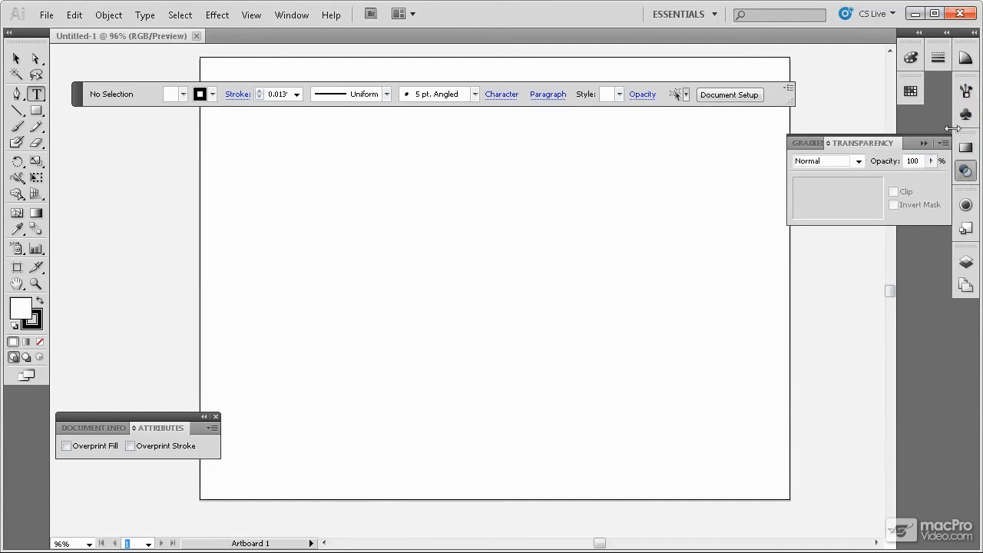
left_click(911, 90)
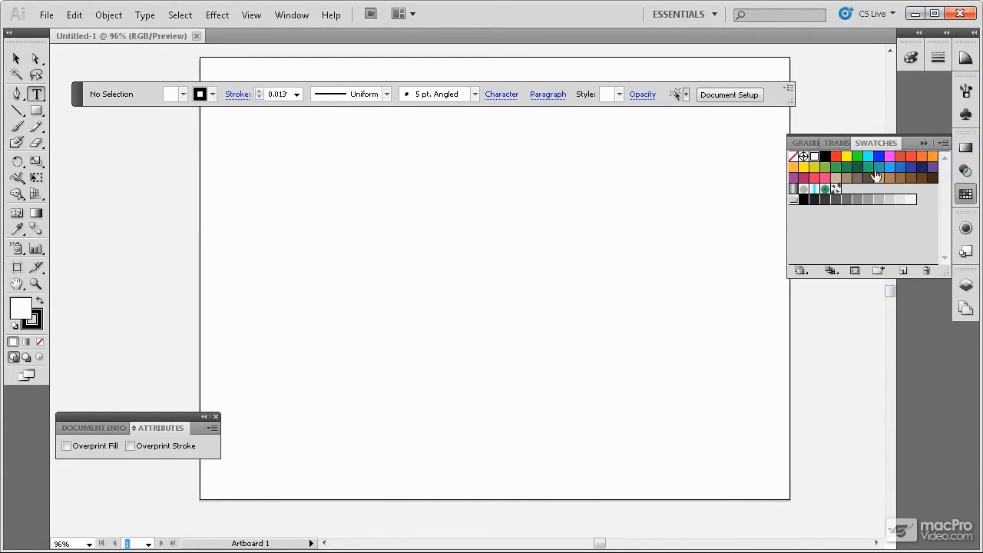
mouse_move(889, 385)
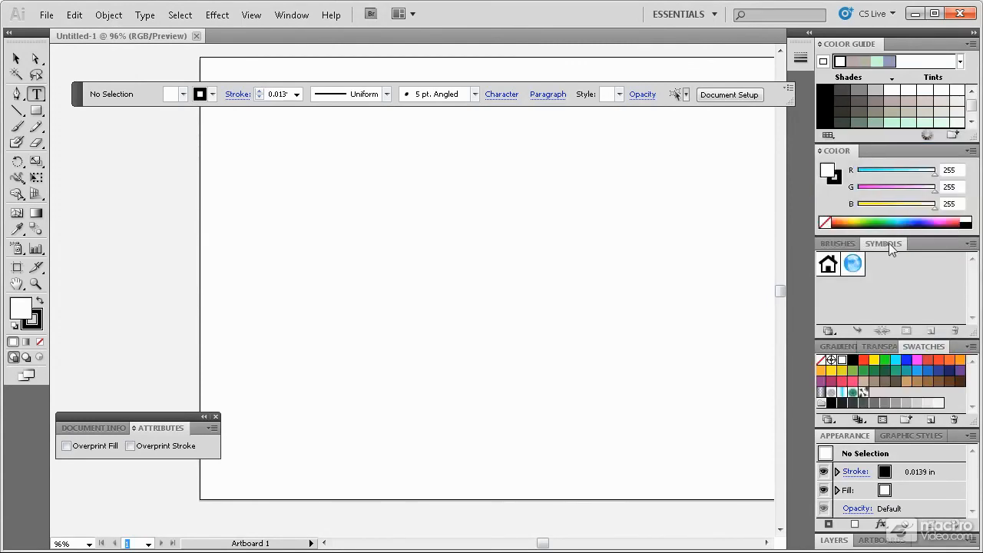
mouse_move(868, 223)
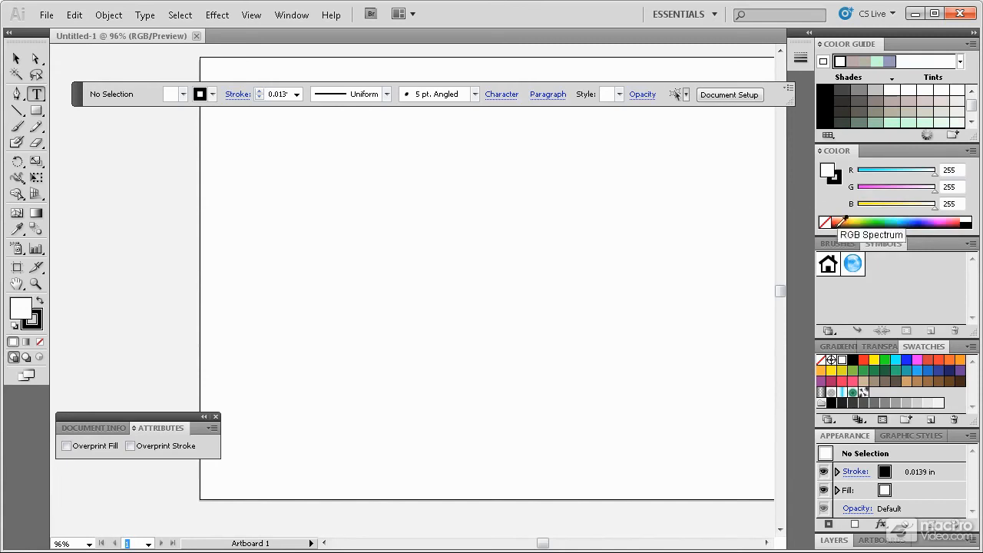
mouse_move(787, 308)
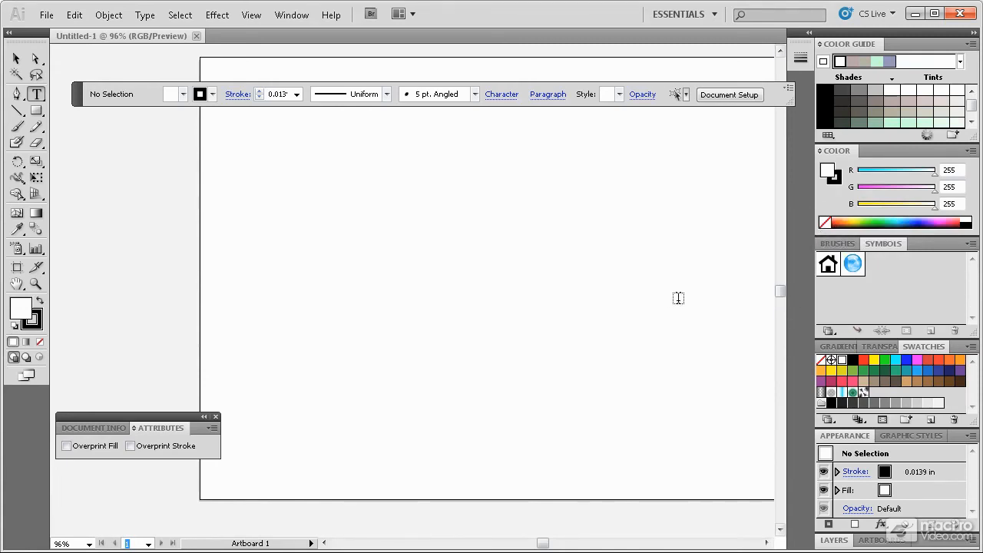
mouse_move(684, 14)
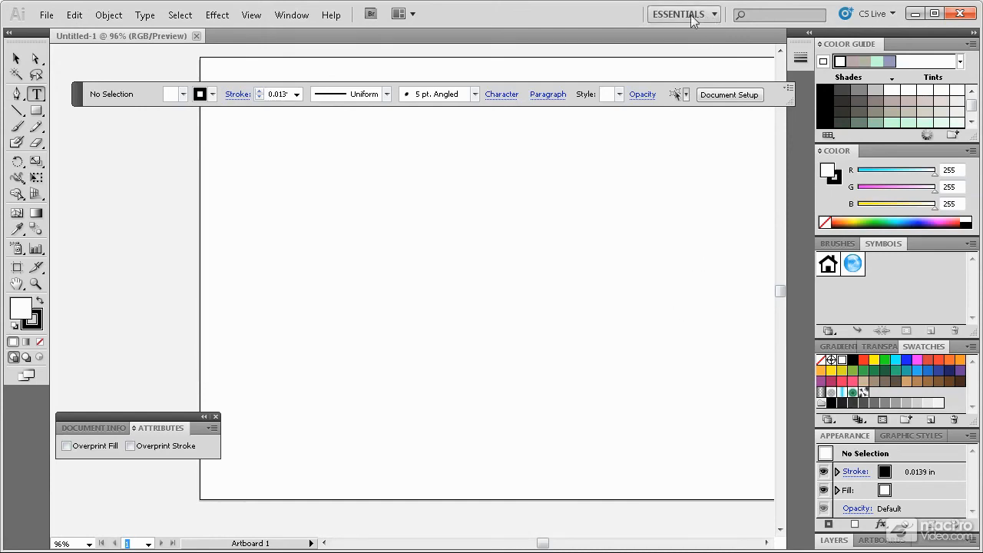
mouse_move(716, 18)
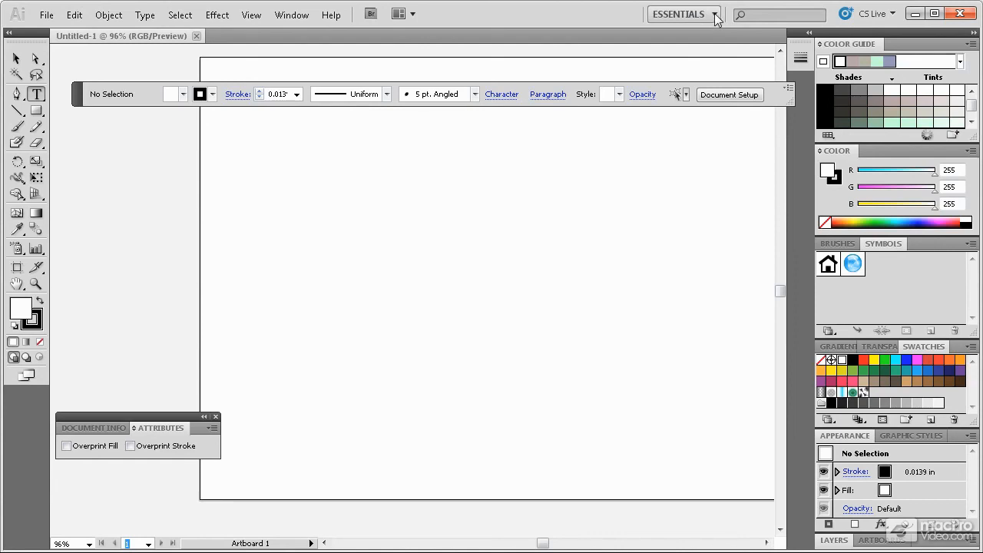
Step: Reset the layout by choosing the Essentials workspace from the switcher
left_click(679, 14)
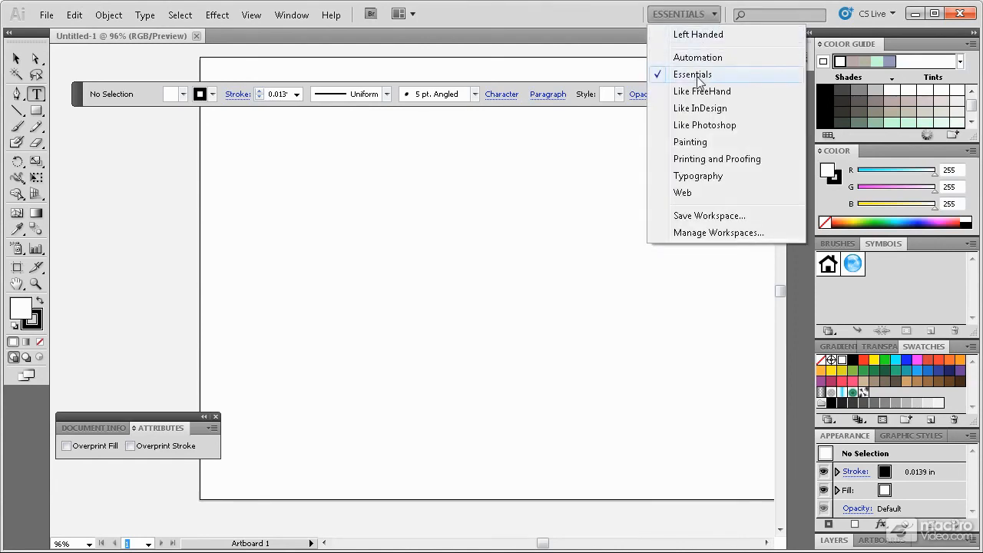
left_click(692, 74)
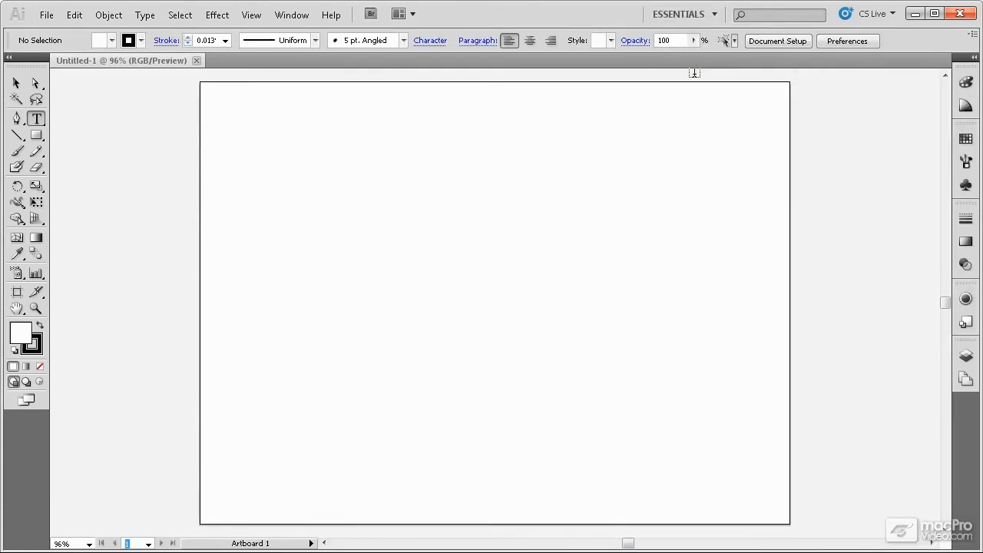
mouse_move(764, 290)
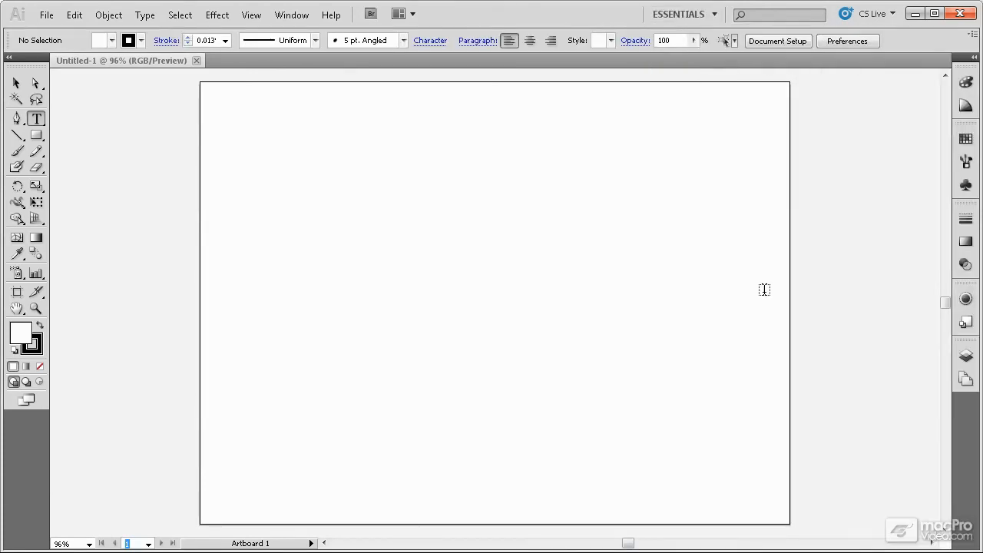
mouse_move(673, 326)
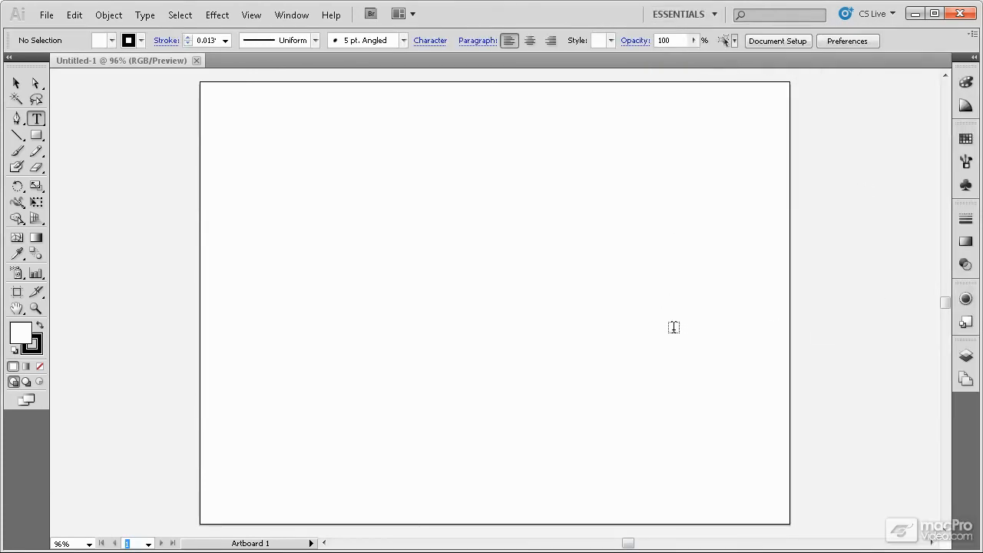
mouse_move(527, 313)
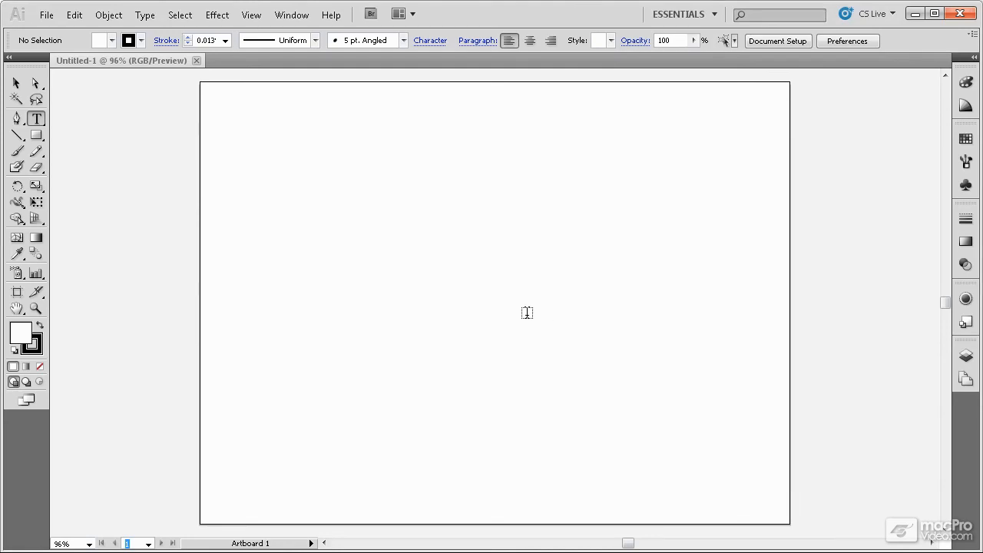